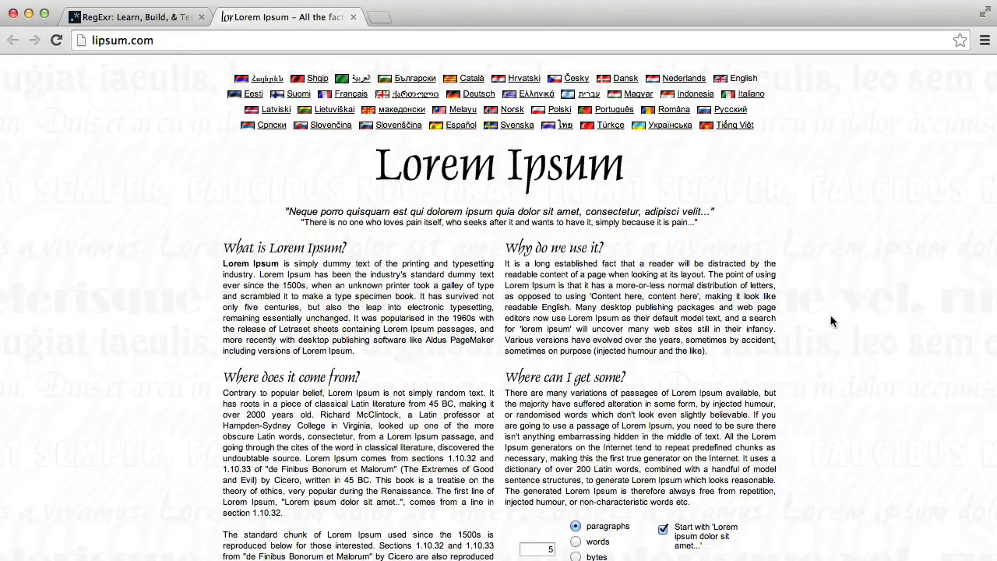
Step: Generate five paragraphs of Lorem Ipsum on lipsum.com after glancing at the RegExr page
scroll(down, 3)
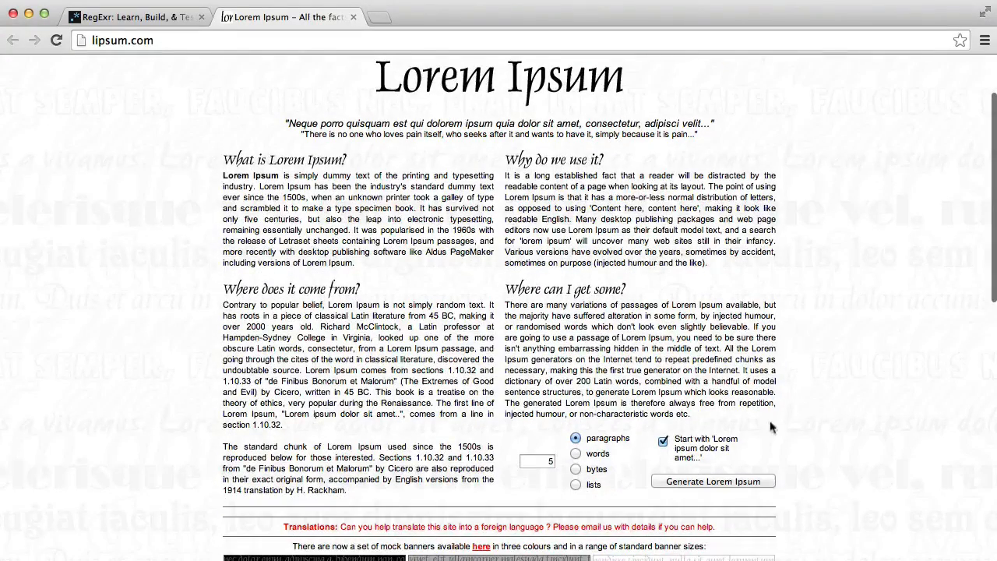
click(132, 16)
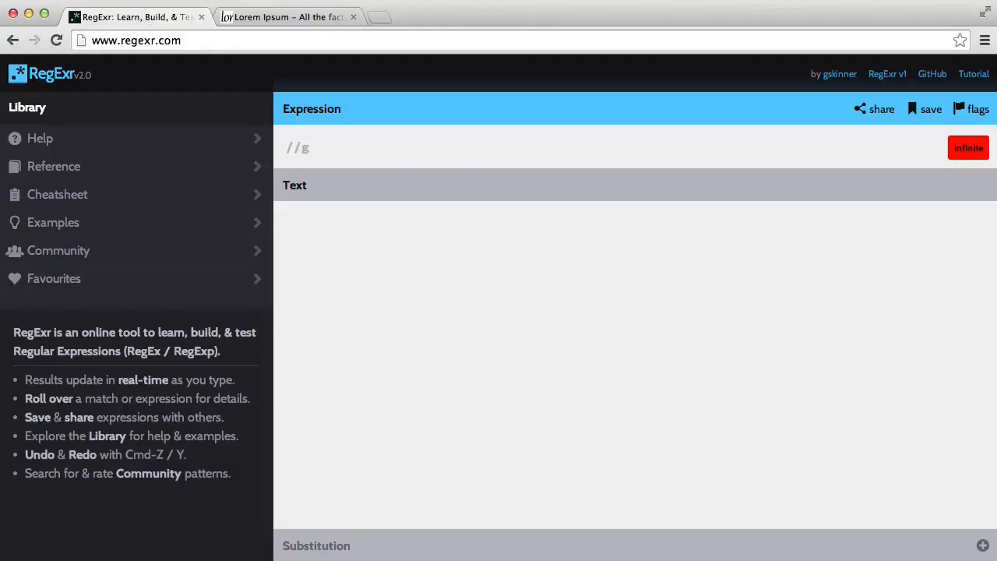
click(288, 15)
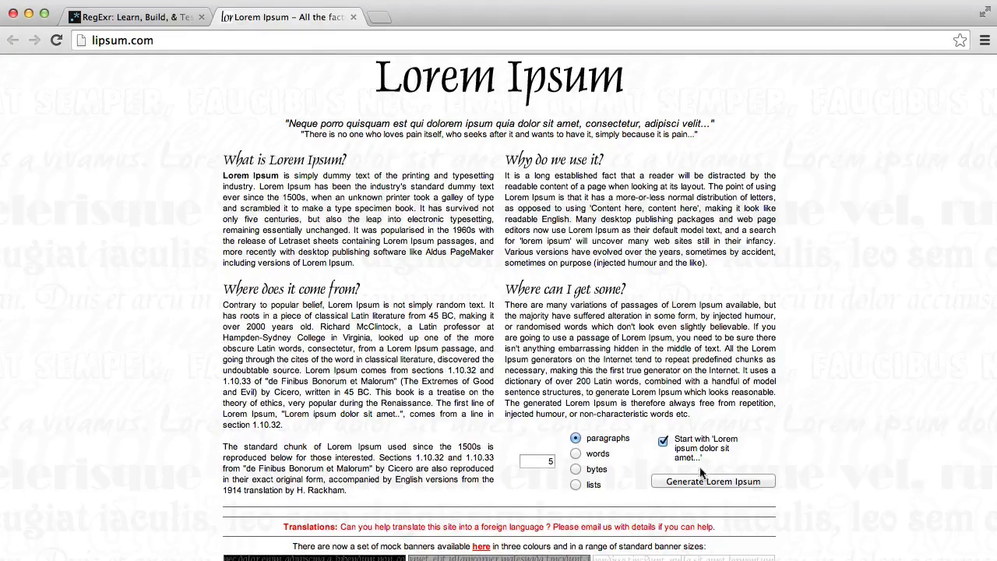
click(714, 480)
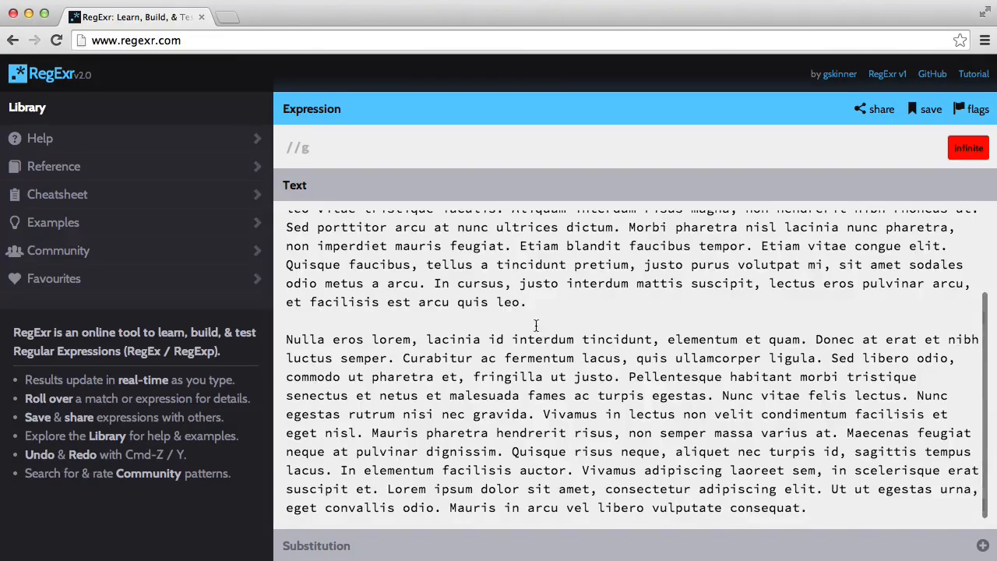
Step: Paste the generated Lorem Ipsum paragraphs into RegExr's Text panel as sample text
scroll(up, 3)
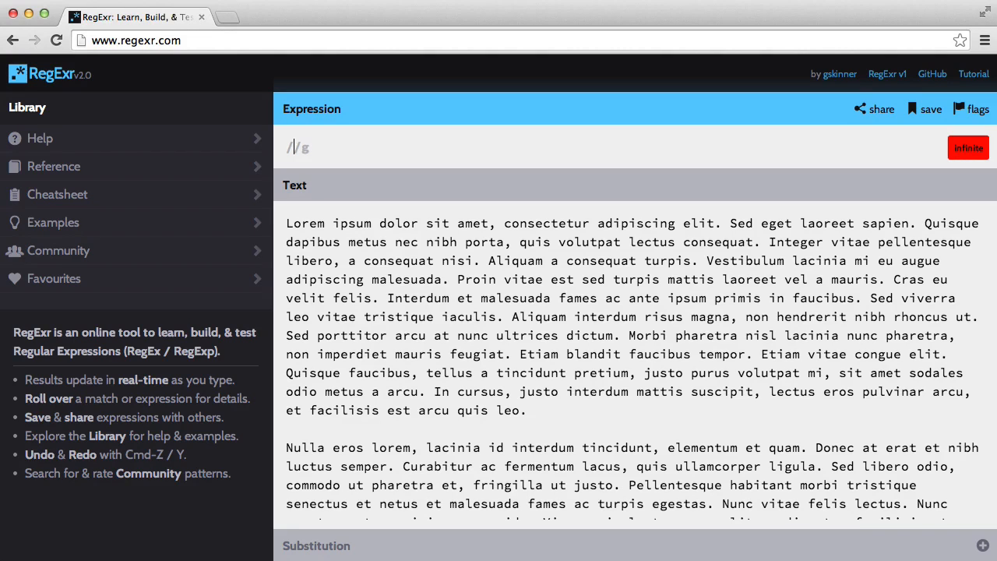
text(ips)
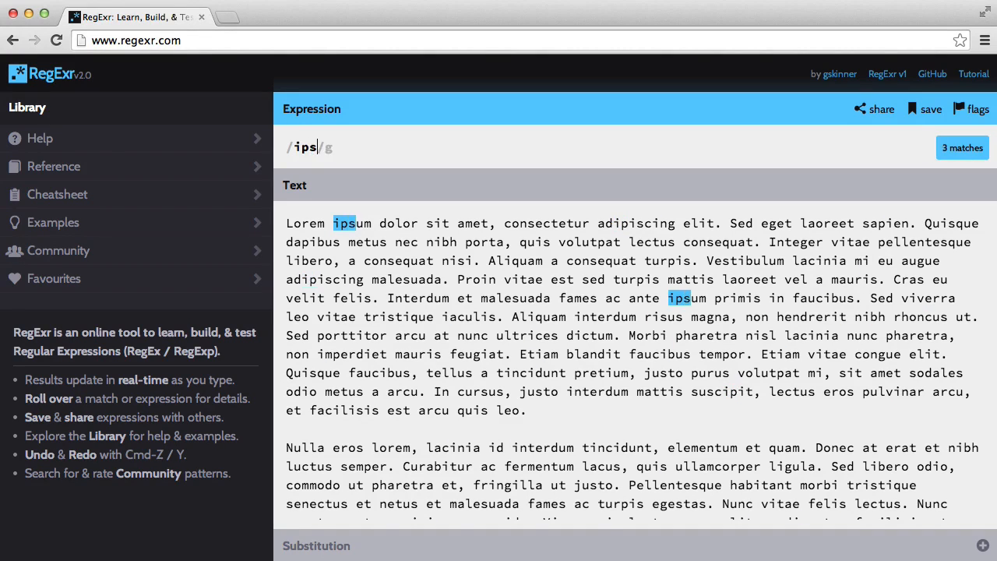
text(um)
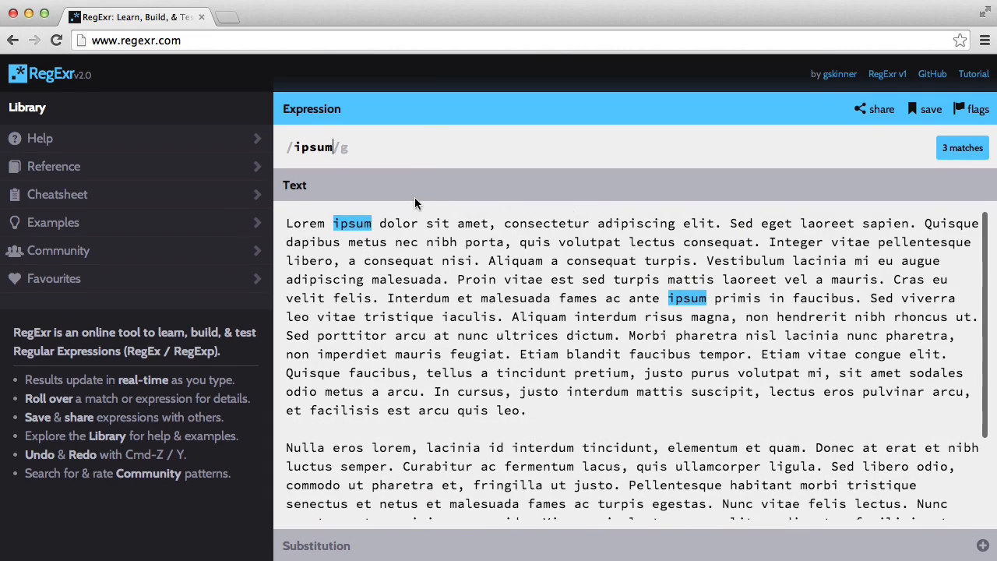
mouse_move(413, 132)
text(dolor)
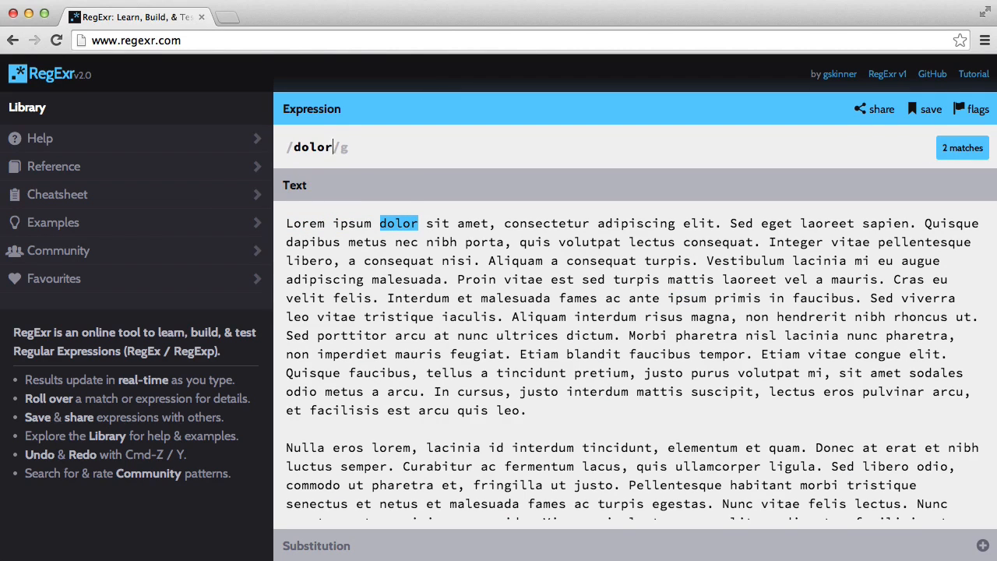
key(Backspace)
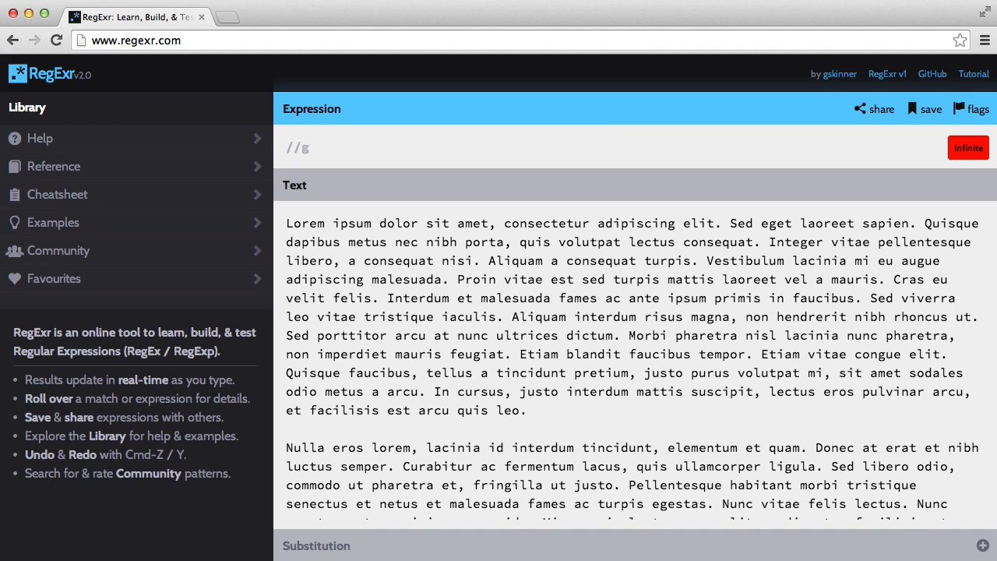
mouse_move(295, 148)
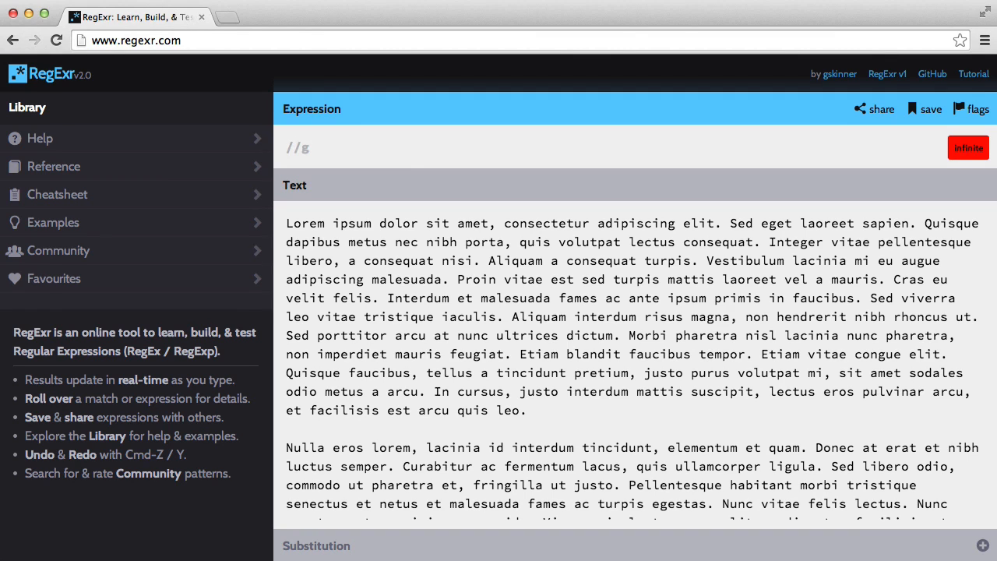
Step: Set the expression to /./g and replace the sample text with 'hello world'
click(294, 148)
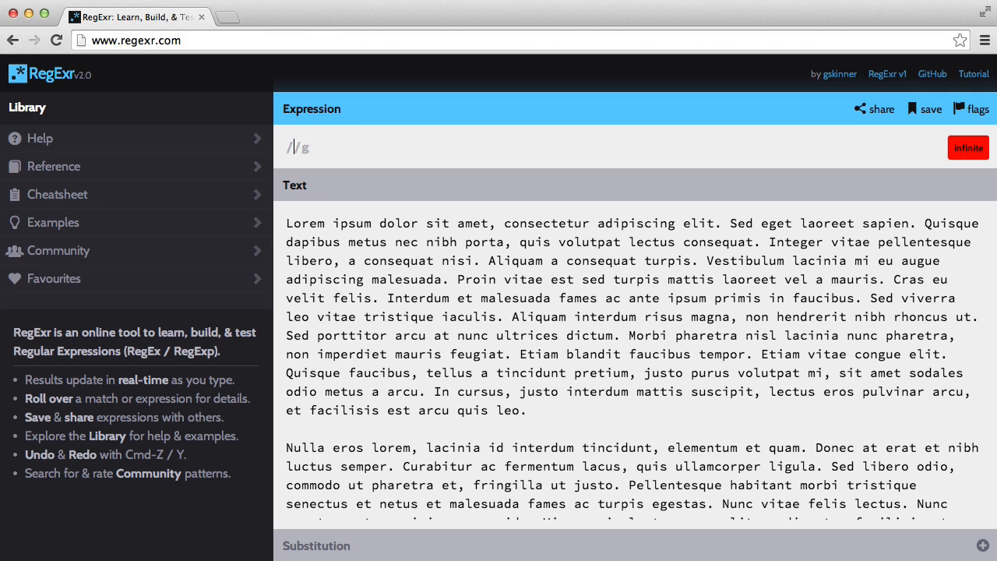
text(.)
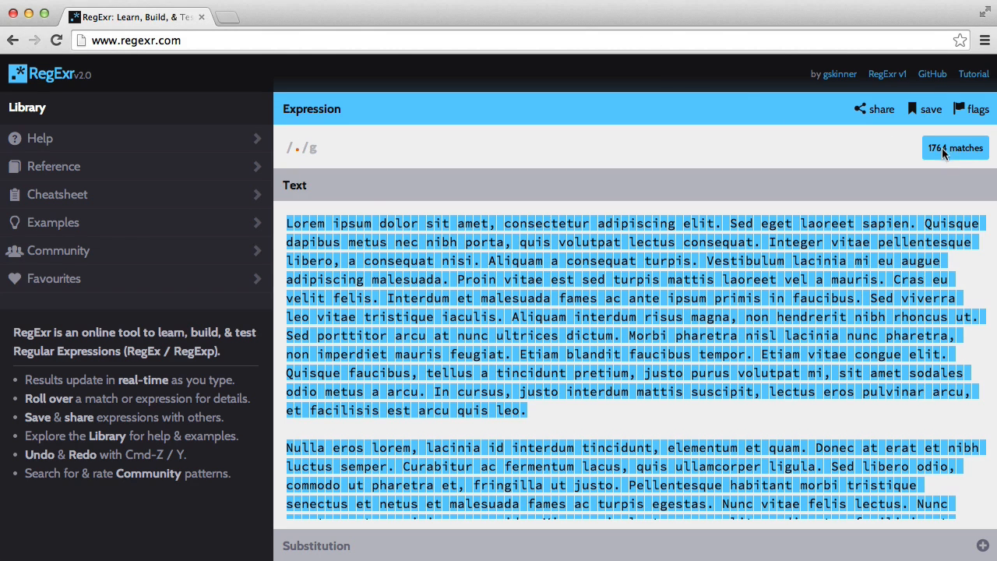
mouse_move(374, 201)
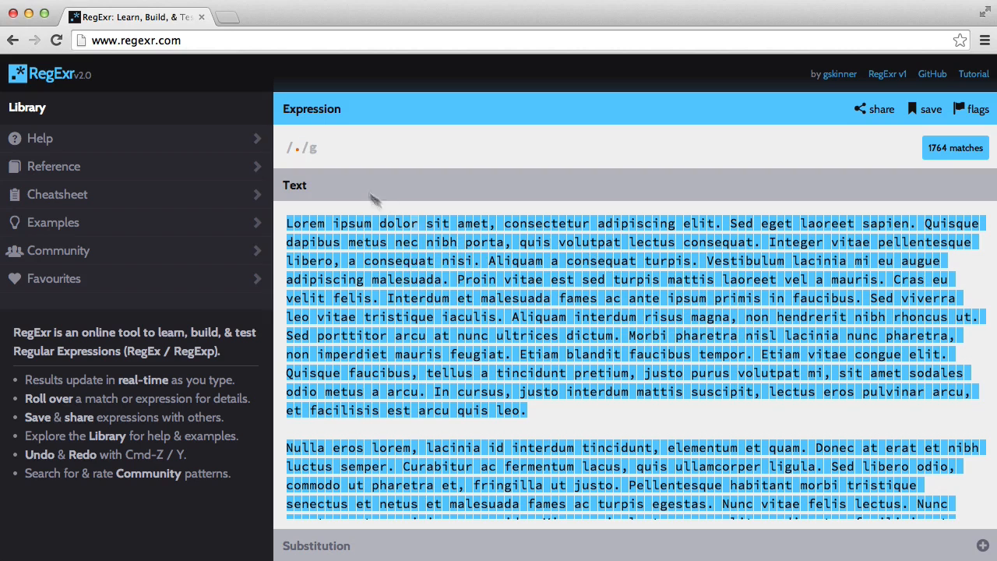
mouse_move(421, 372)
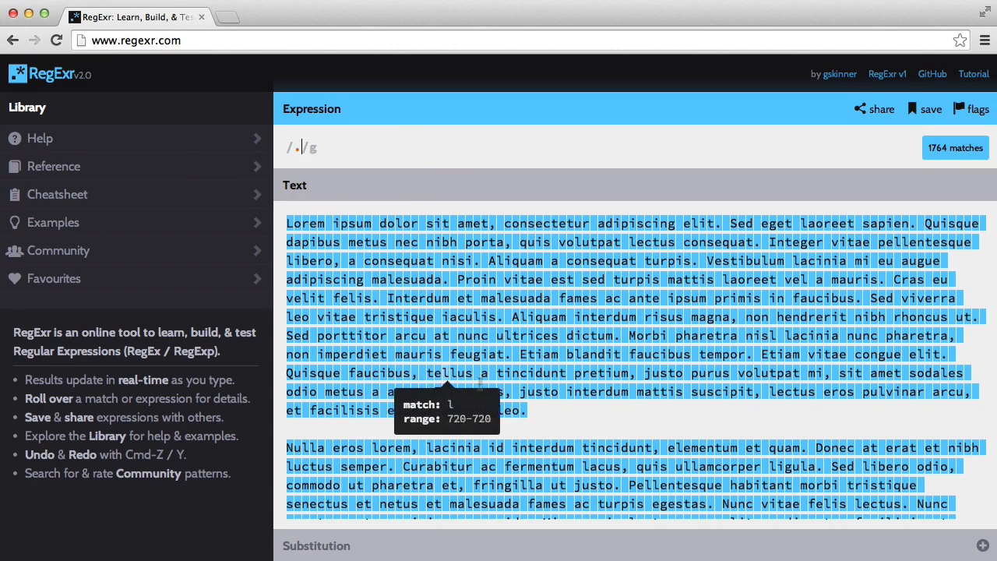
scroll(down, 3)
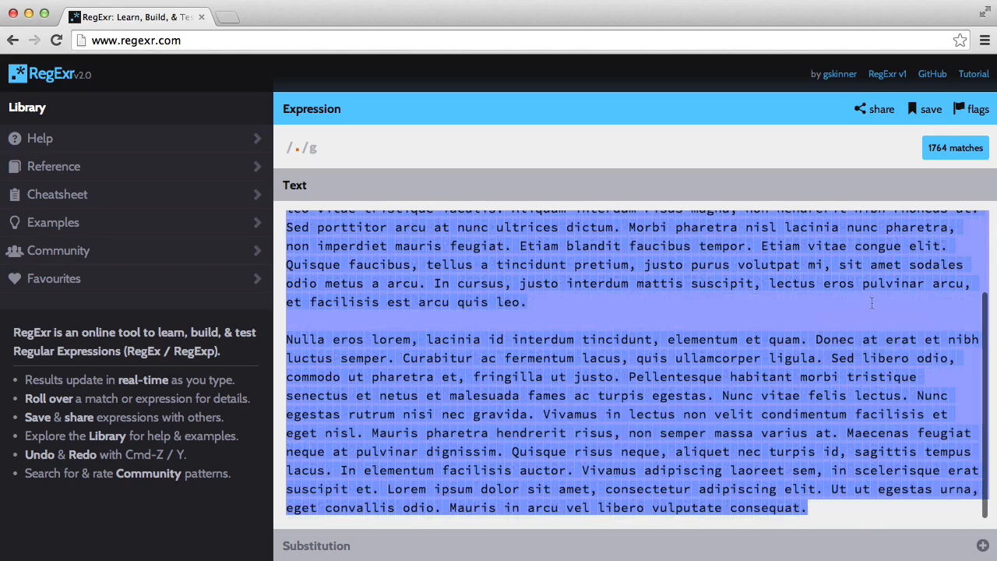
text(hello world)
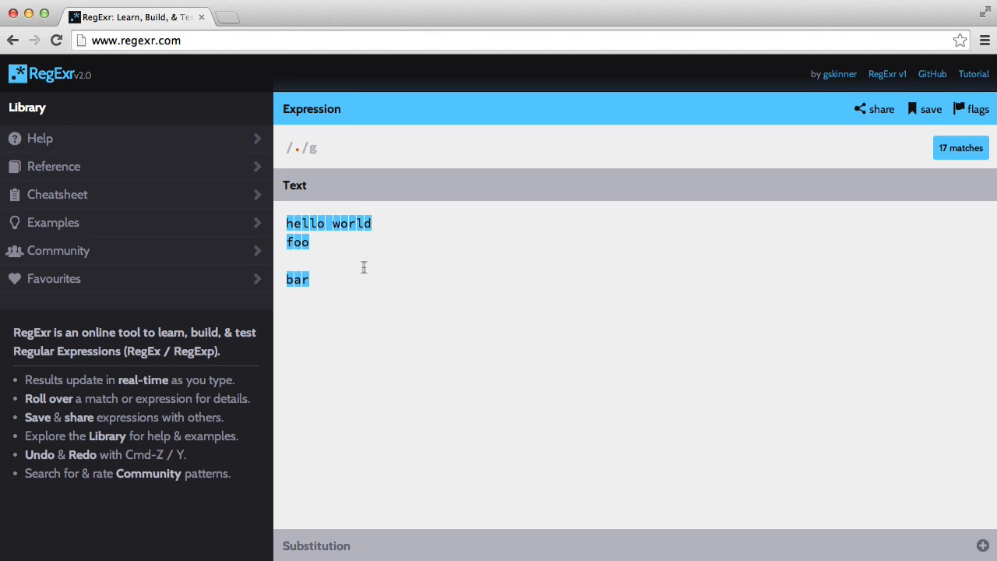
mouse_move(515, 277)
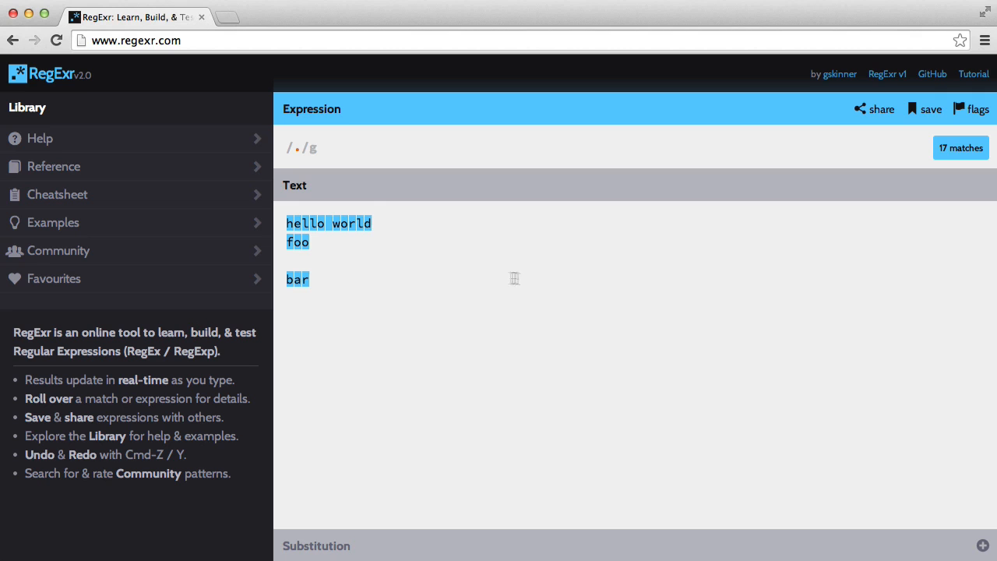
Step: Open the Cheatsheet reference from the Library sidebar beside the 17-match result
click(58, 193)
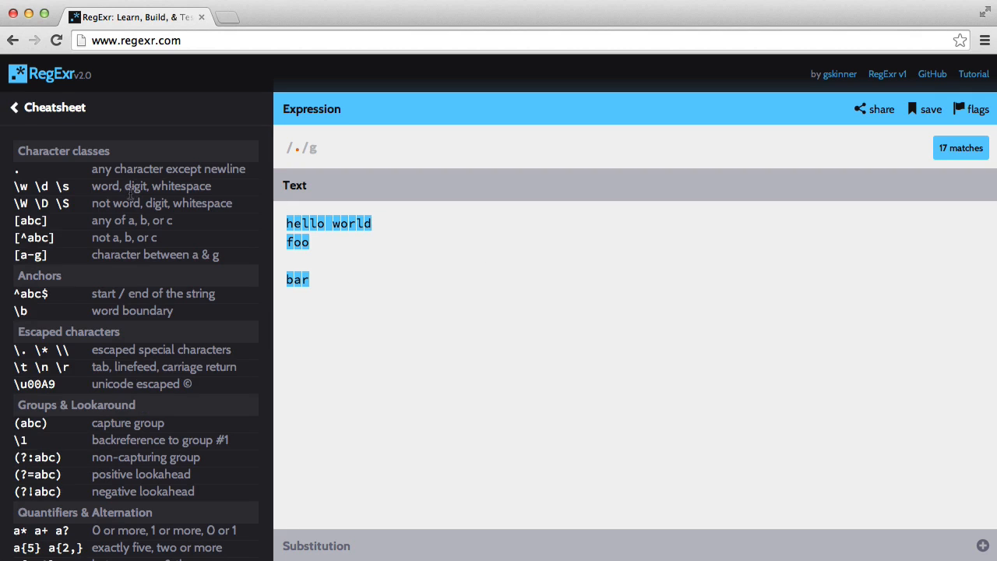